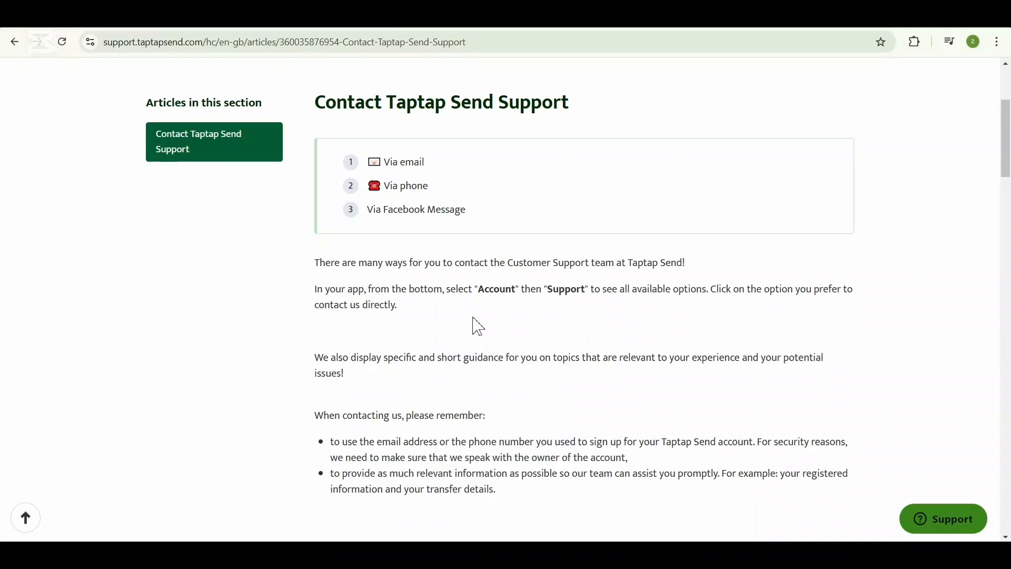
{"action": "mouse_move", "coordinate": [450, 317]}
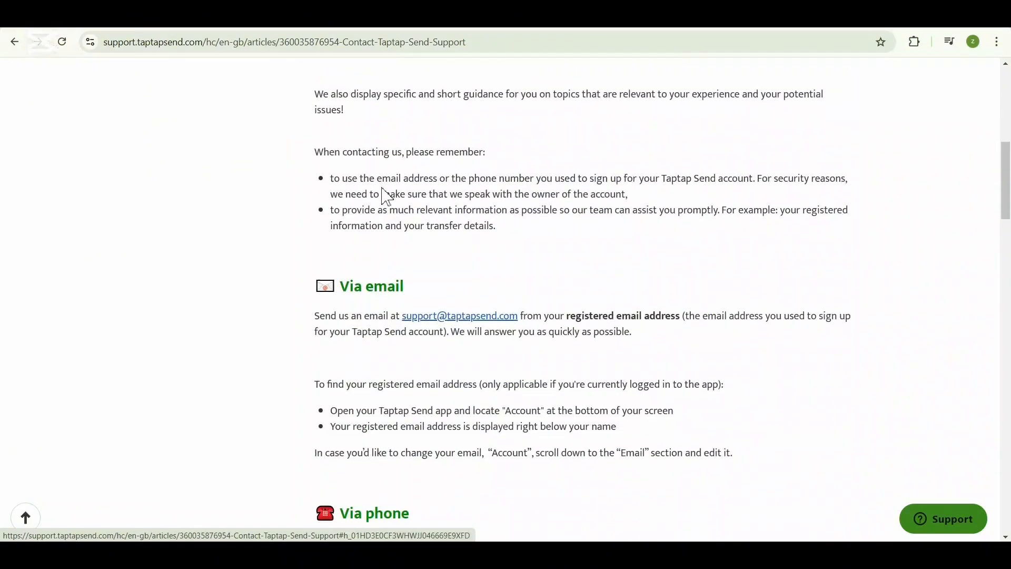
Scroll down through the contact support article to its end.
{"action": "scroll", "scroll_direction": "down", "scroll_amount": 3}
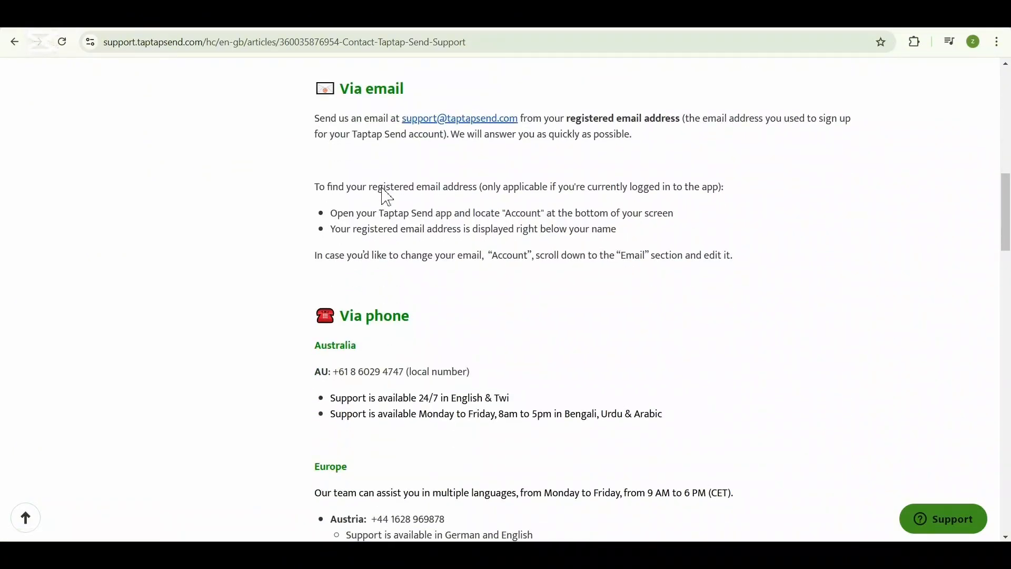
{"action": "scroll", "scroll_direction": "down", "scroll_amount": 3}
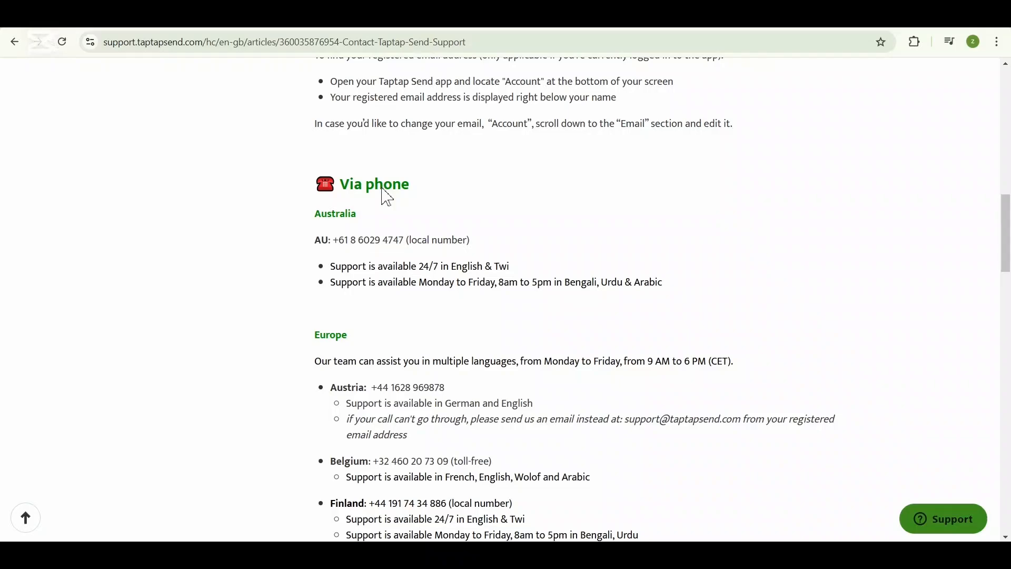
{"action": "scroll", "scroll_direction": "down", "scroll_amount": 3}
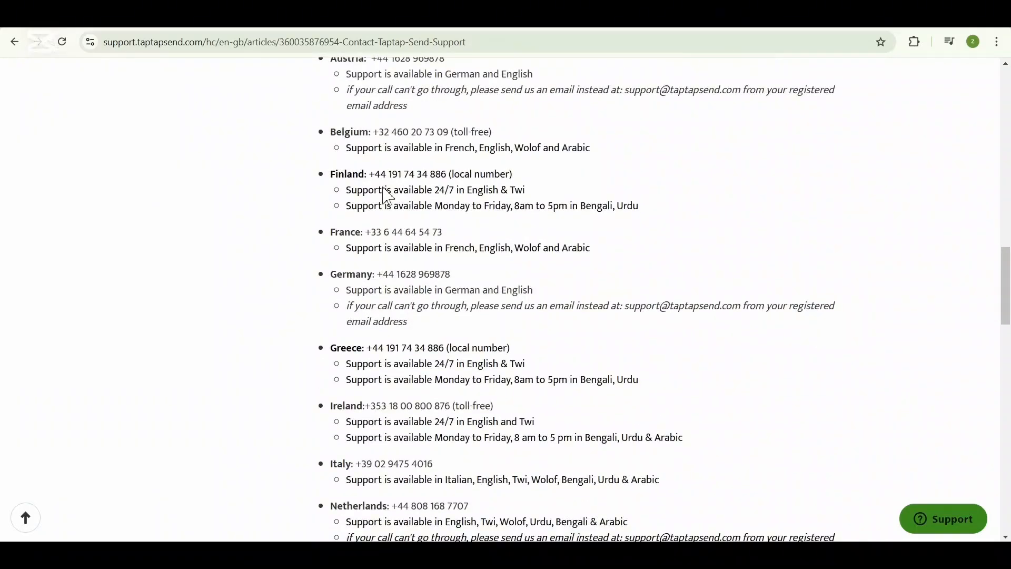
{"action": "scroll", "scroll_direction": "down", "scroll_amount": 3}
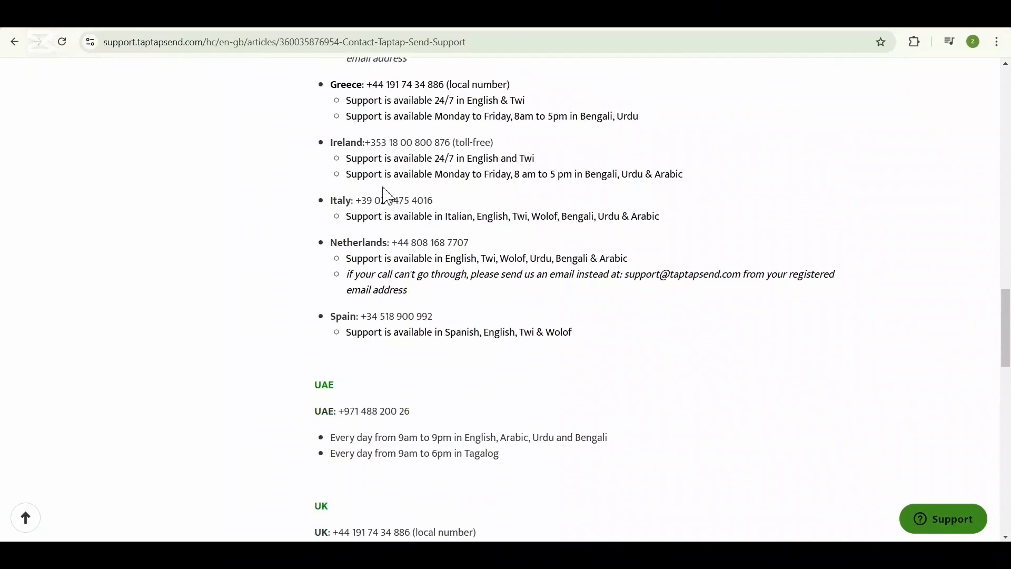
{"action": "scroll", "scroll_direction": "down", "scroll_amount": 3}
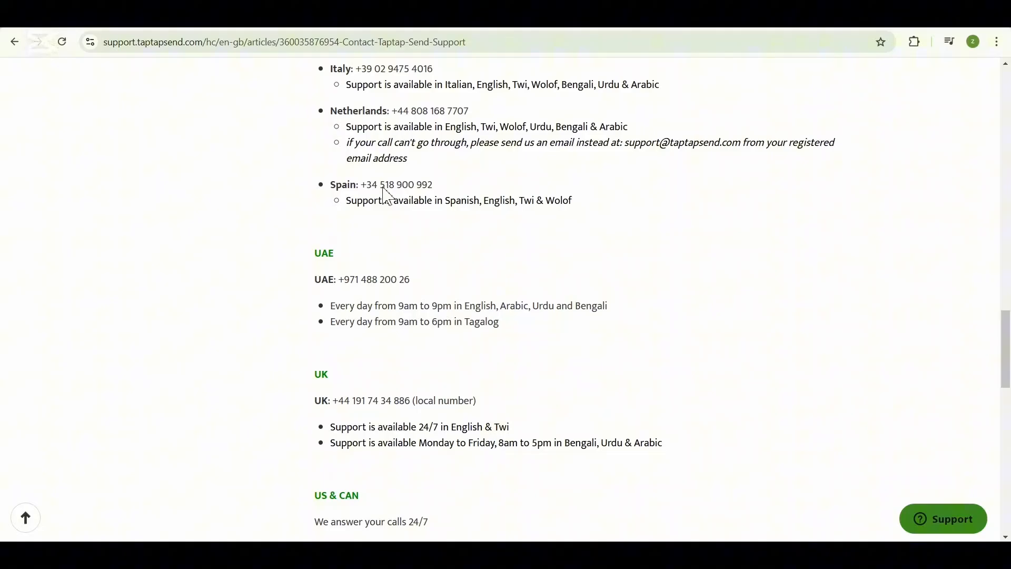
{"action": "scroll", "scroll_direction": "down", "scroll_amount": 3}
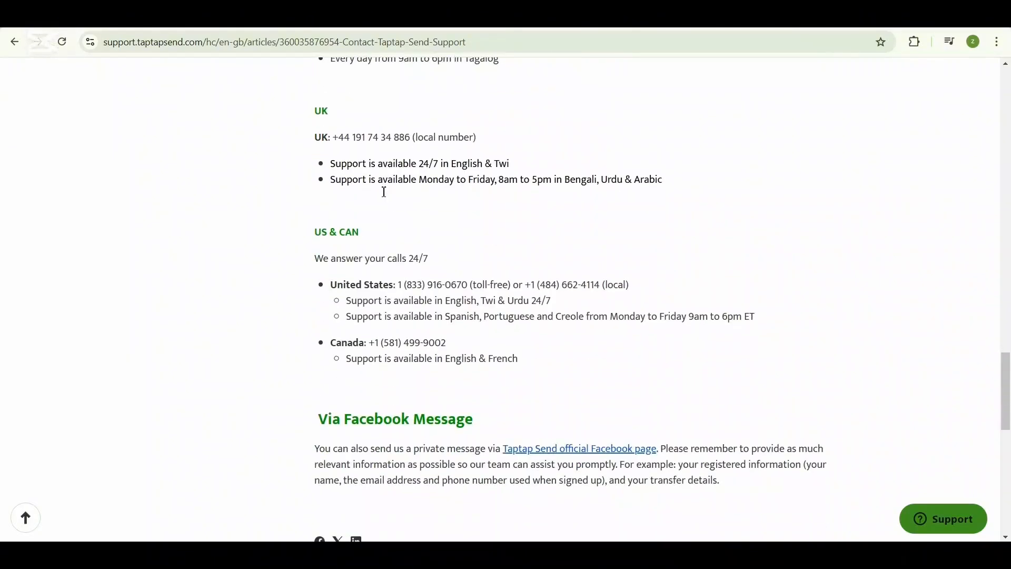
{"action": "scroll", "scroll_direction": "down", "scroll_amount": 3}
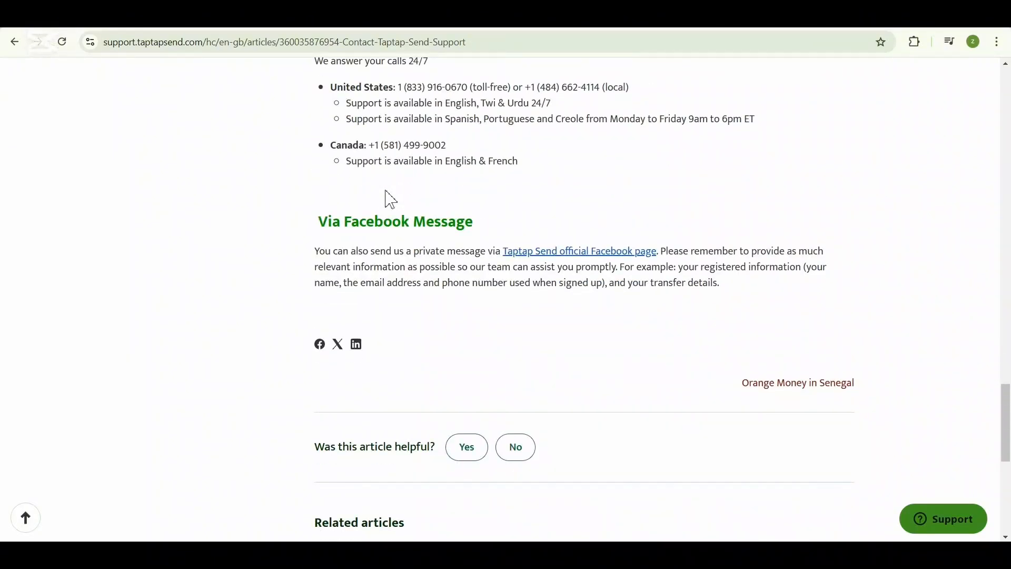
{"action": "scroll", "scroll_direction": "down", "scroll_amount": 3}
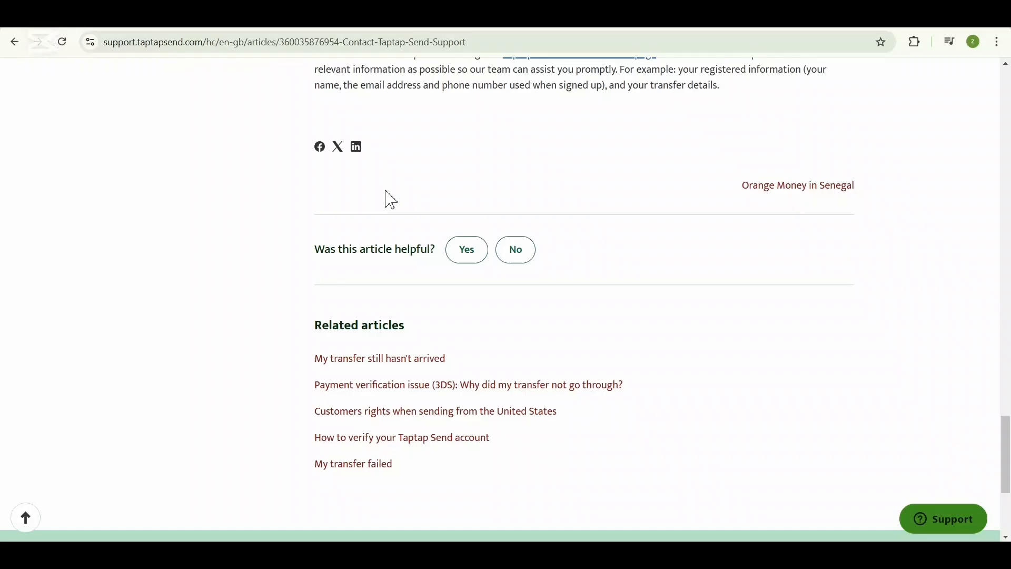
{"action": "scroll", "scroll_direction": "down", "scroll_amount": 3}
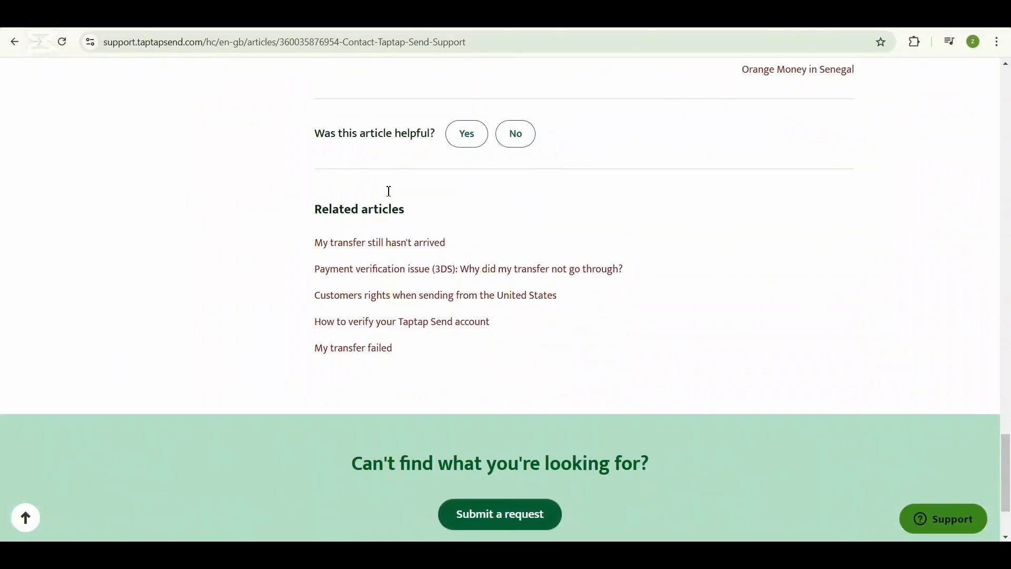
Reach the Submit a request link and bring up the support request form.
{"action": "scroll", "scroll_direction": "up", "scroll_amount": 3}
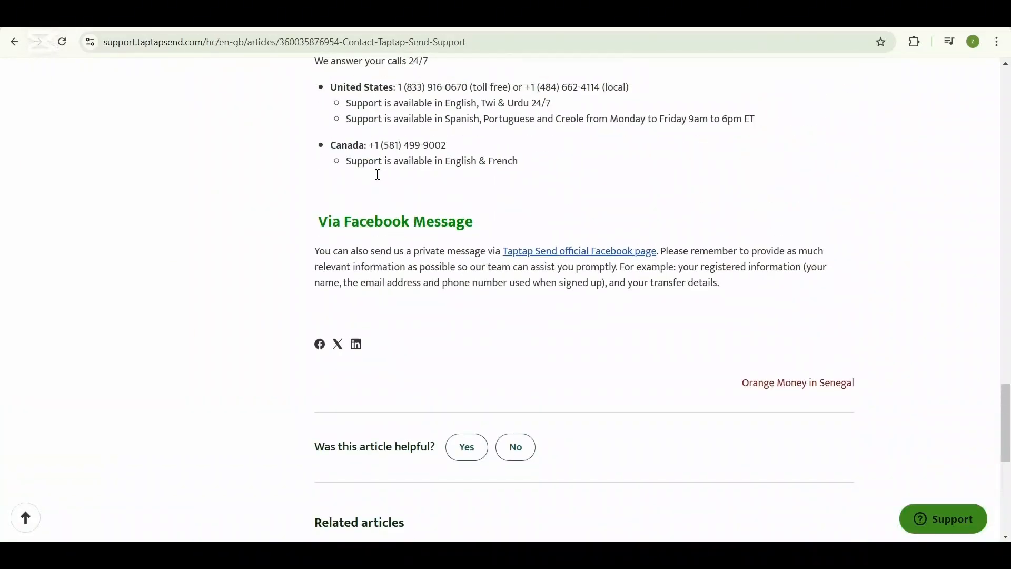
{"action": "scroll", "scroll_direction": "down", "scroll_amount": 3}
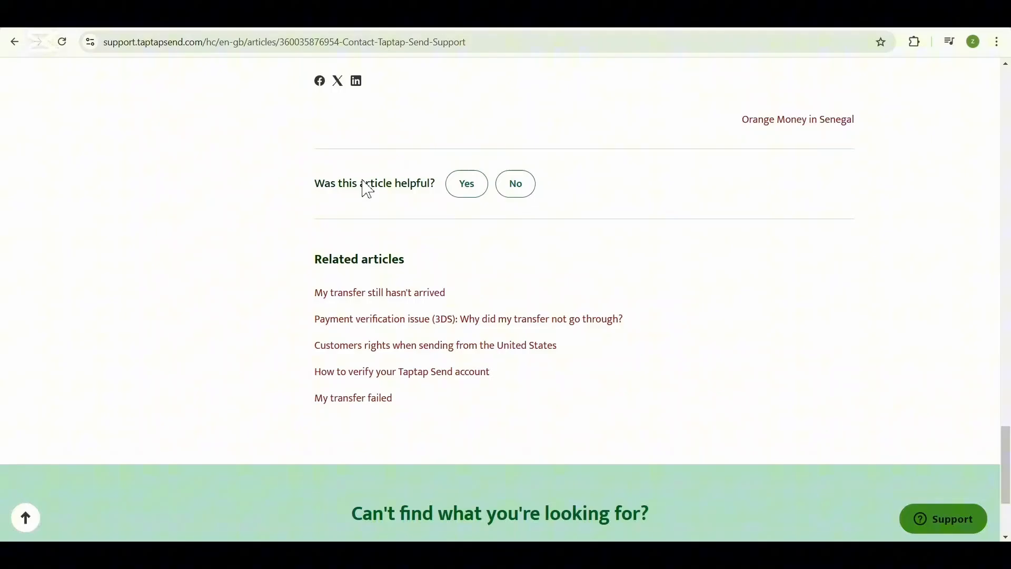
{"action": "scroll", "scroll_direction": "down", "scroll_amount": 3}
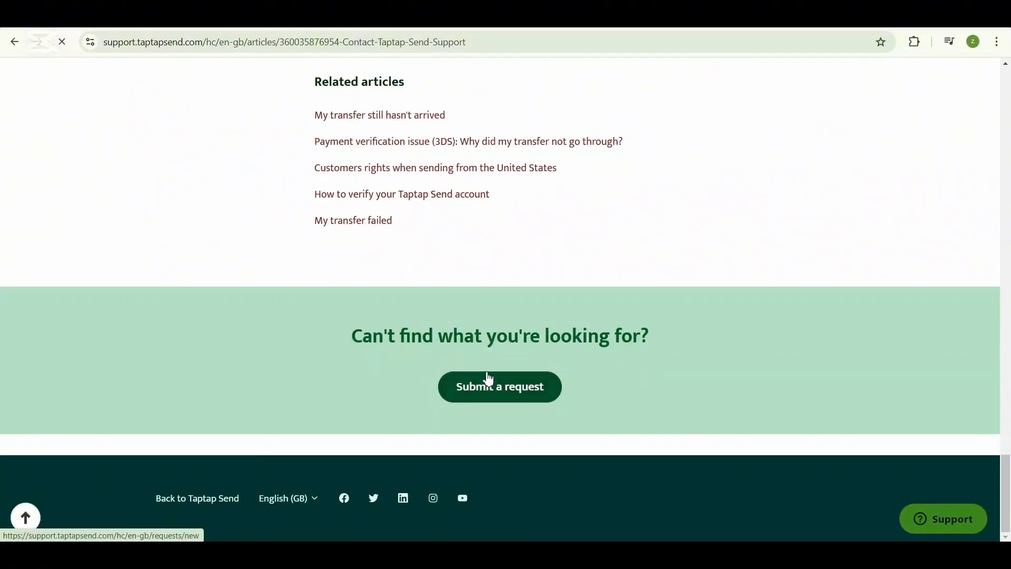
{"action": "left_click", "coordinate": [499, 386]}
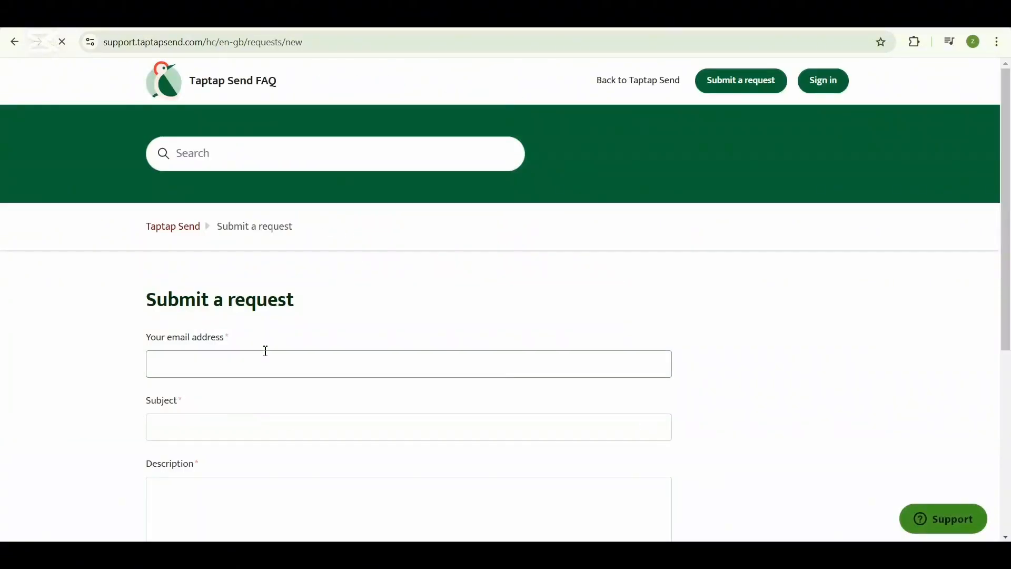
{"action": "scroll", "scroll_direction": "down", "scroll_amount": 3}
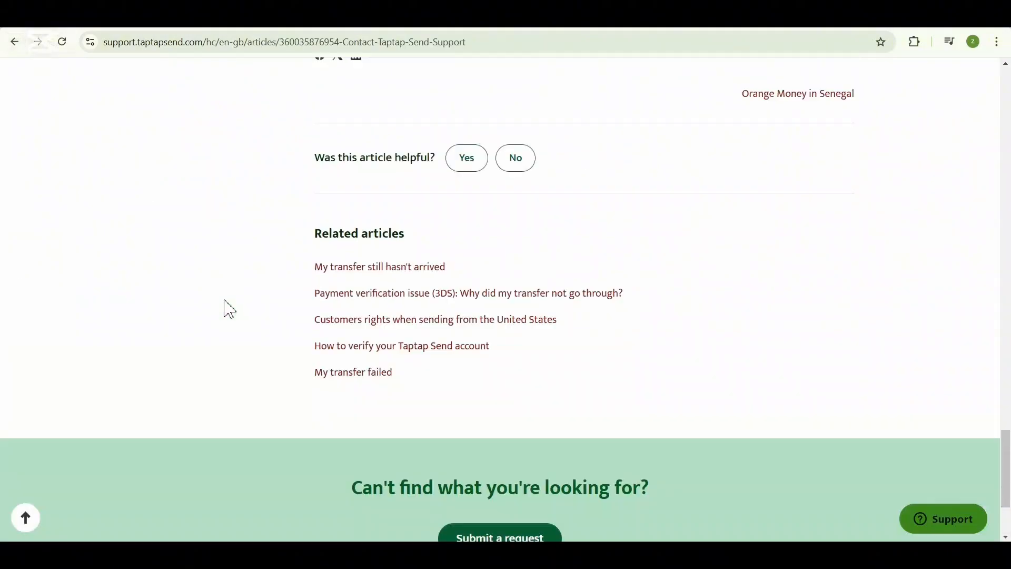
Browse the help center home page's Trending Articles down to the mobile wallet article.
{"action": "scroll", "scroll_direction": "up", "scroll_amount": 3}
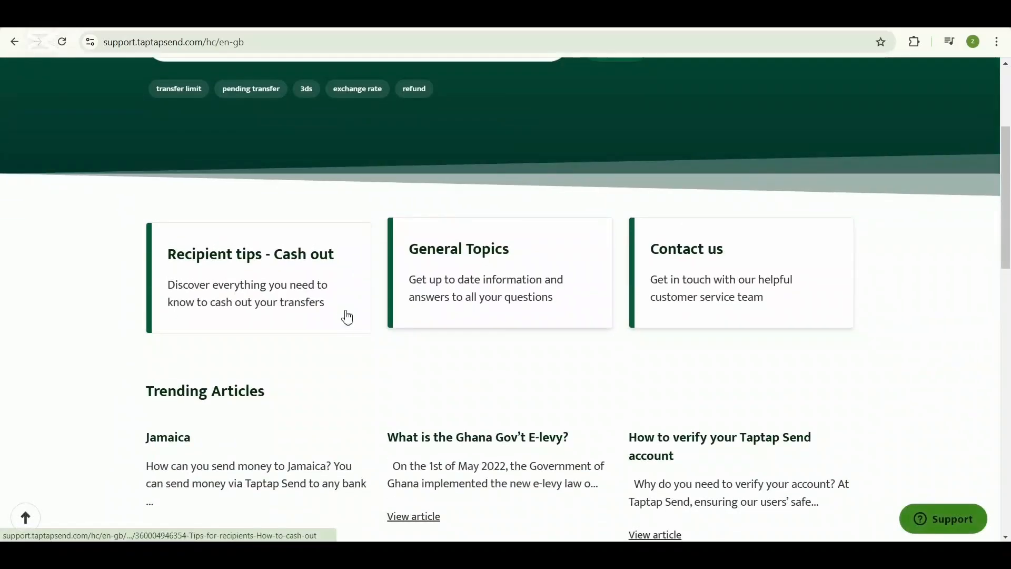
{"action": "scroll", "scroll_direction": "down", "scroll_amount": 3}
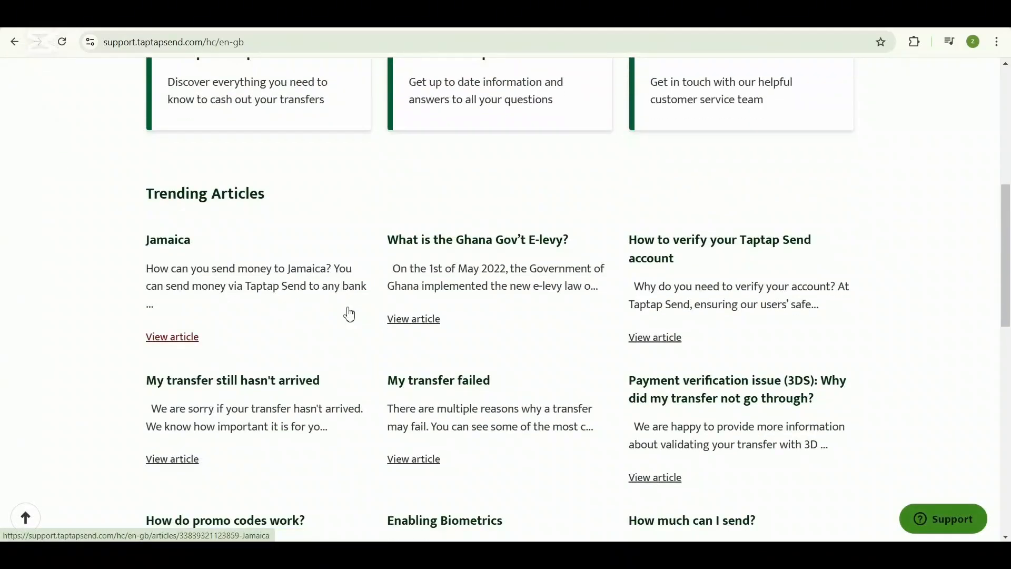
{"action": "scroll", "scroll_direction": "down", "scroll_amount": 3}
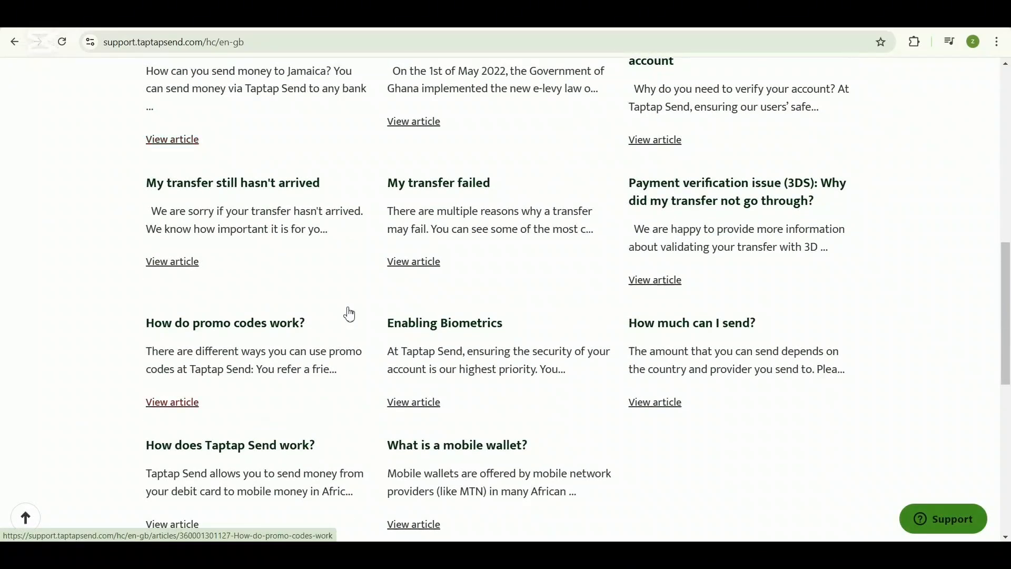